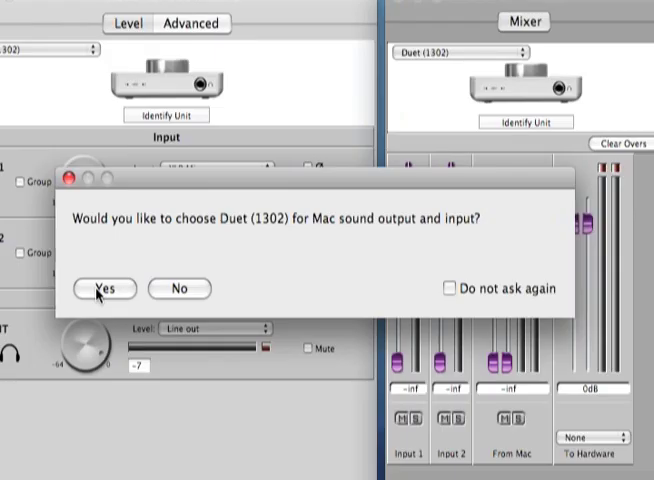
mouse_move(92, 300)
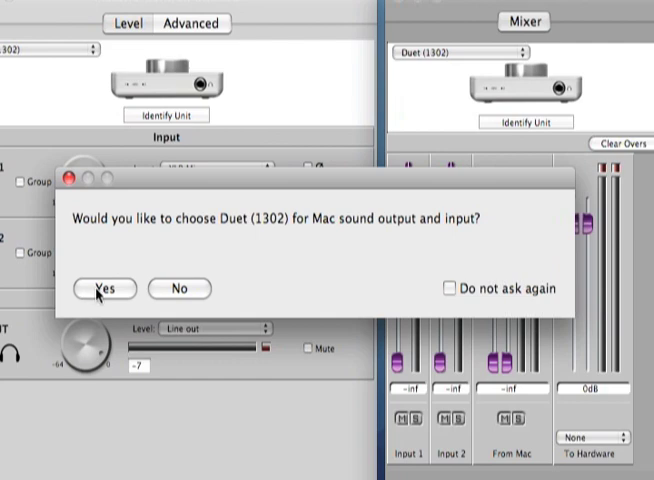
- Accept Duet (1302) for Mac sound output and input, with Temptation Waits playing in iTunes
left_click(99, 288)
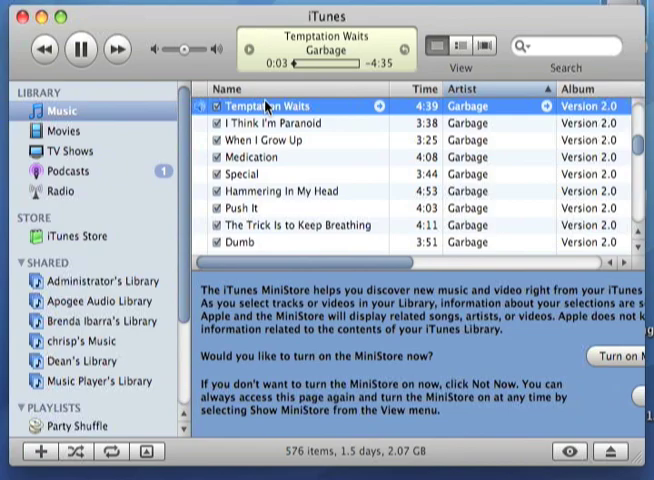
left_click(17, 10)
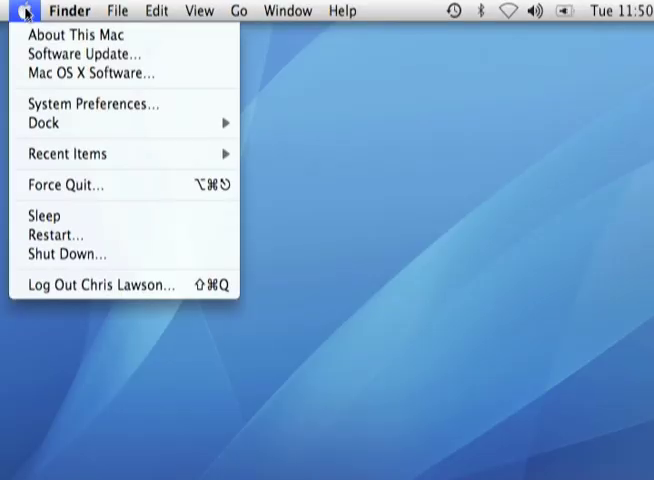
- In Sound preferences, switch output to the built-in Headphones and raise their volume
left_click(91, 104)
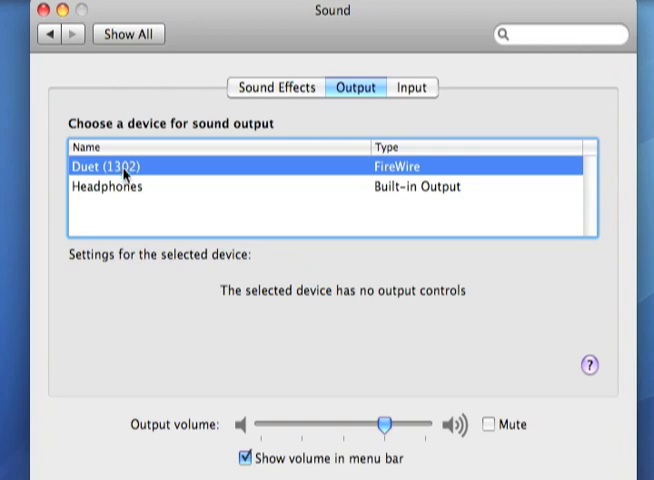
left_click(104, 188)
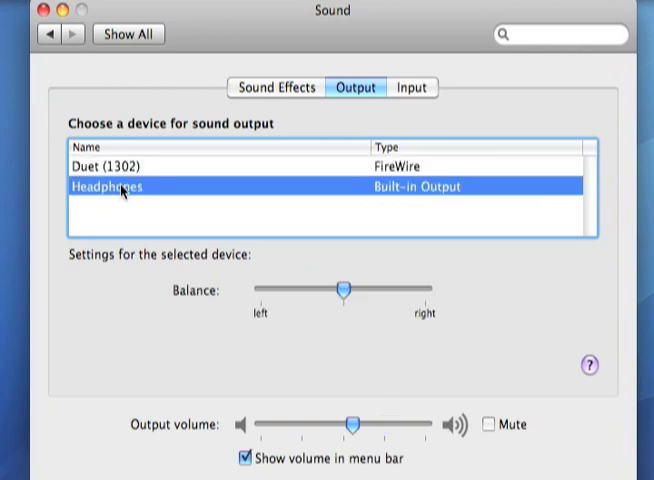
left_click_drag(355, 424, 358, 426)
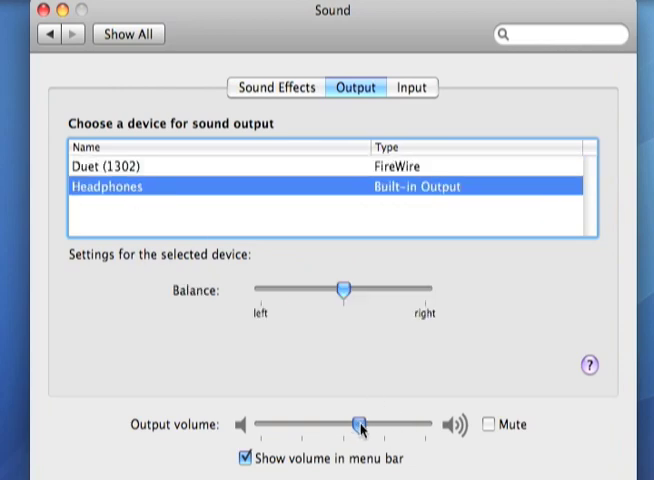
left_click_drag(360, 424, 382, 424)
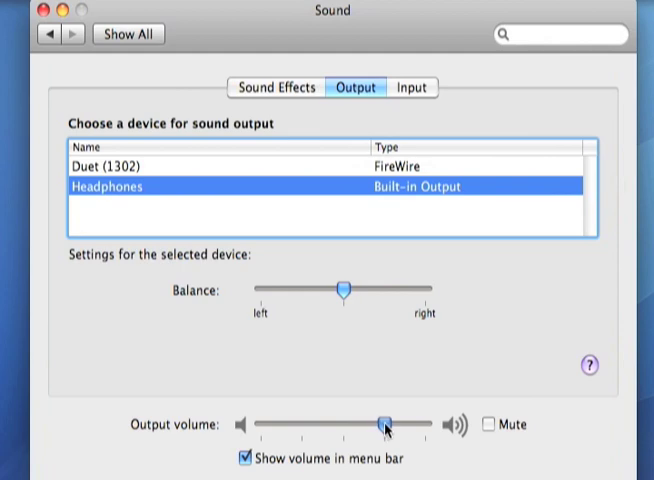
- Switch the sound output back to Duet (1302)
left_click(115, 166)
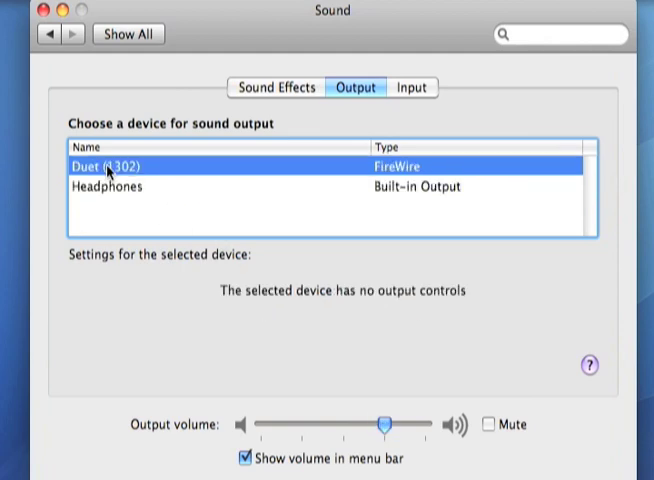
mouse_move(118, 192)
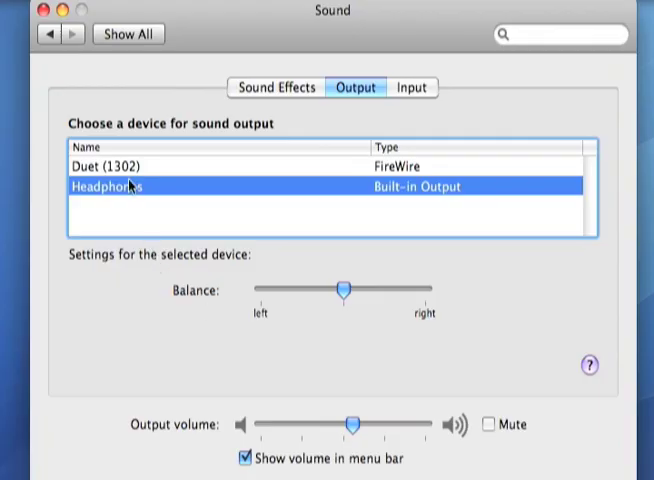
left_click(120, 166)
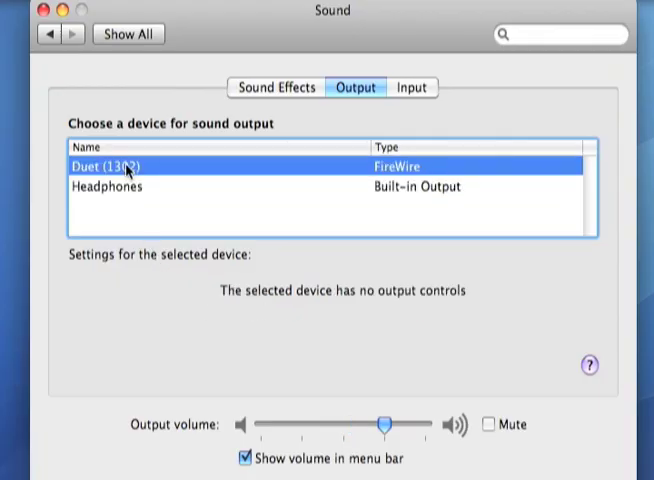